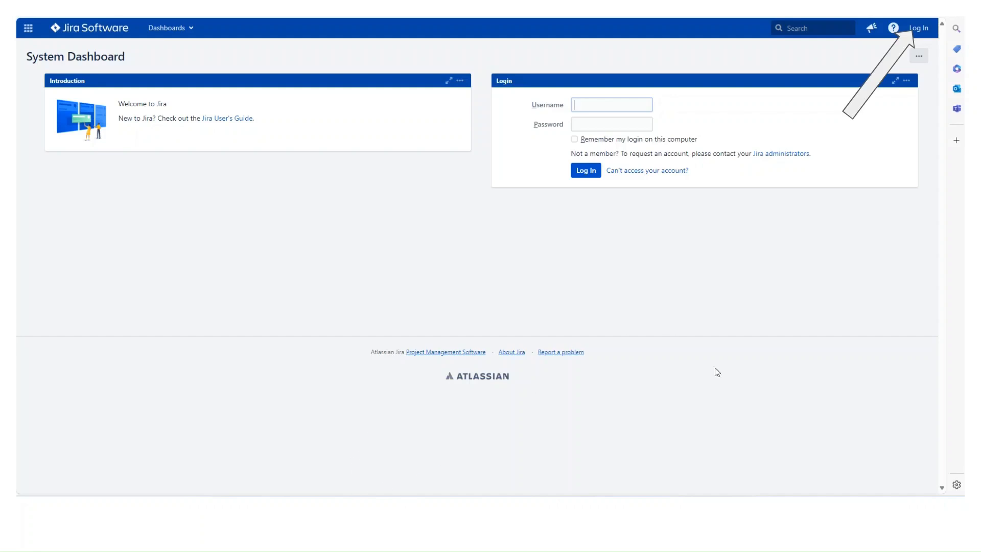
Open Jira's login page from the System Dashboard's Log In link
{"action": "left_click", "coordinate": [919, 28]}
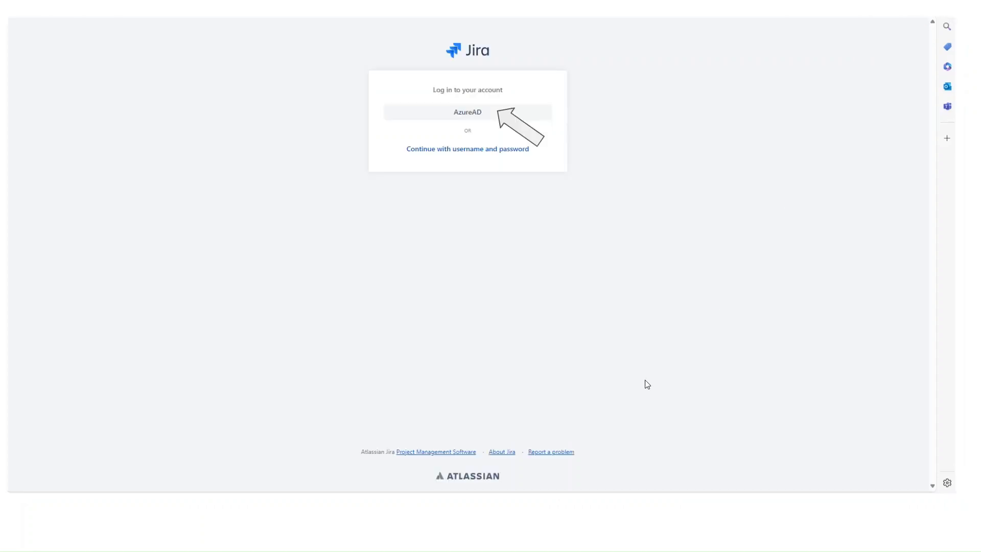
{"action": "mouse_move", "coordinate": [404, 261]}
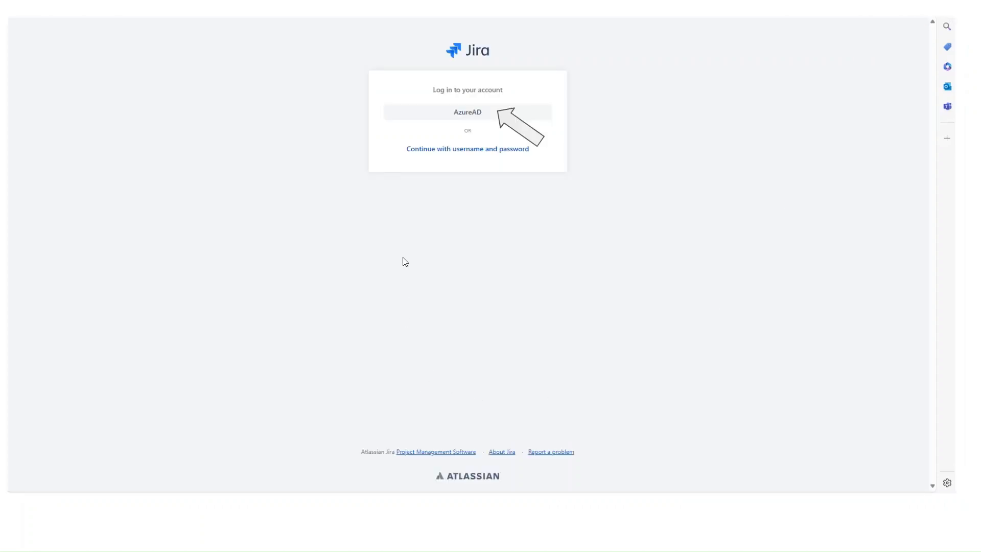
{"action": "mouse_move", "coordinate": [426, 183]}
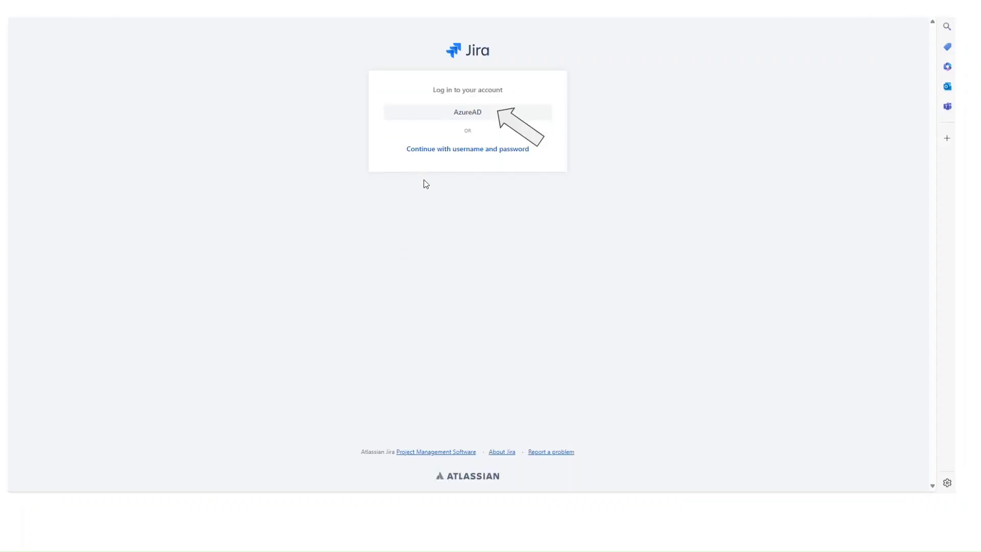
{"action": "mouse_move", "coordinate": [475, 116]}
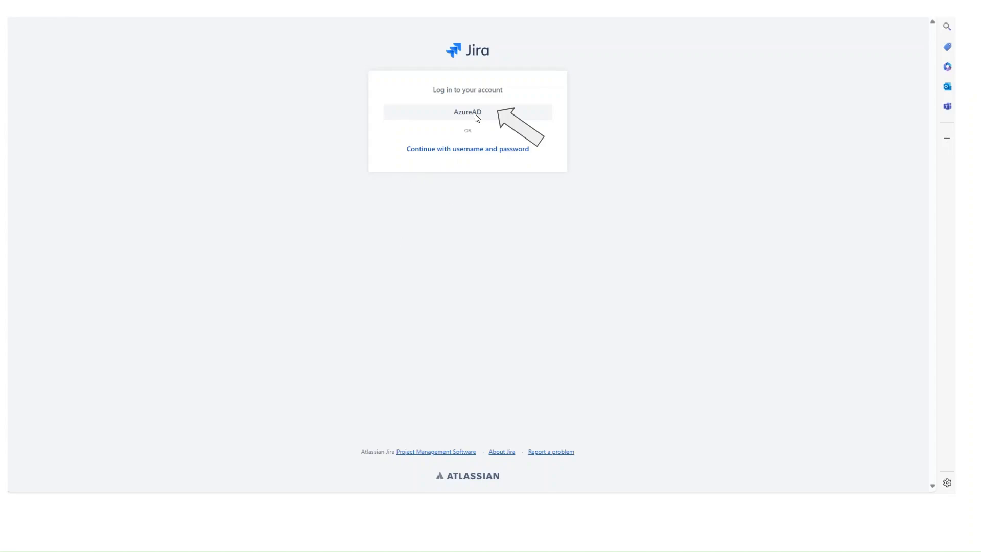
{"action": "mouse_move", "coordinate": [652, 133]}
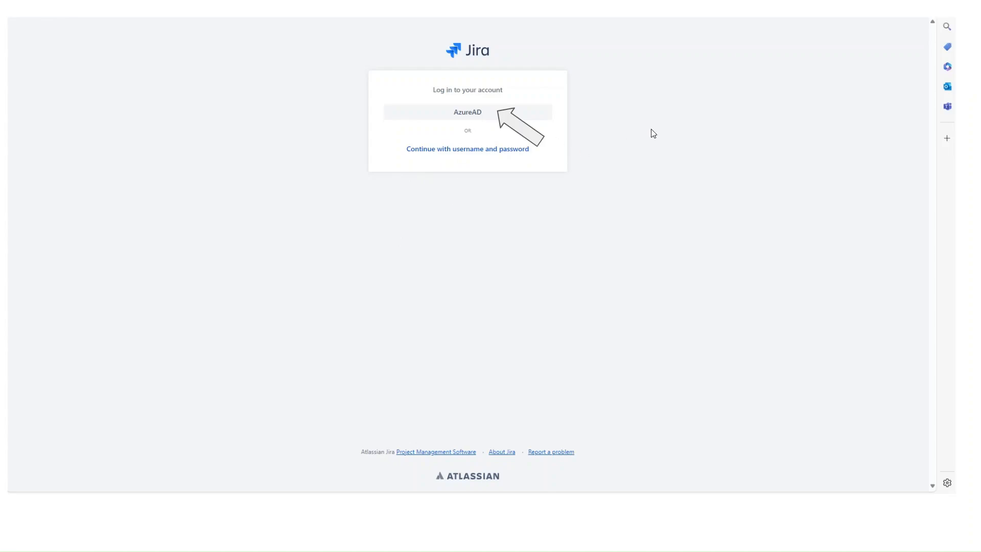
Sign in via AzureAD with the onmicrosoft.com work account and its password
{"action": "left_click", "coordinate": [467, 111]}
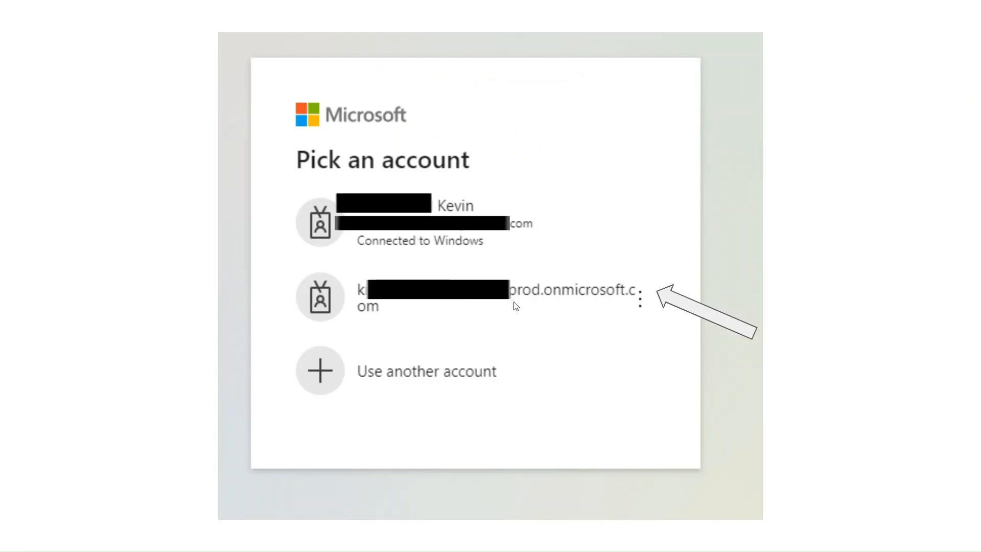
{"action": "mouse_move", "coordinate": [552, 329]}
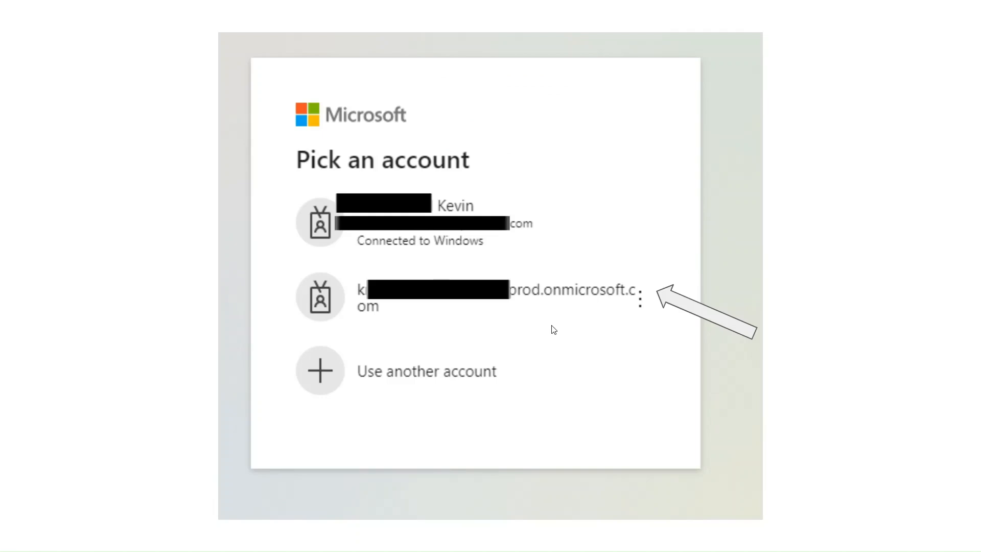
{"action": "mouse_move", "coordinate": [637, 427]}
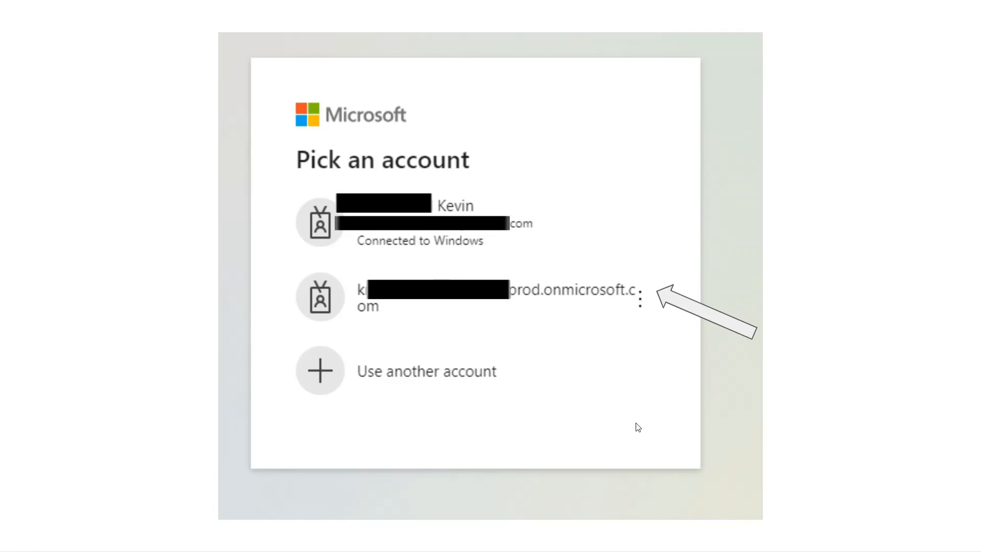
{"action": "left_click", "coordinate": [438, 297]}
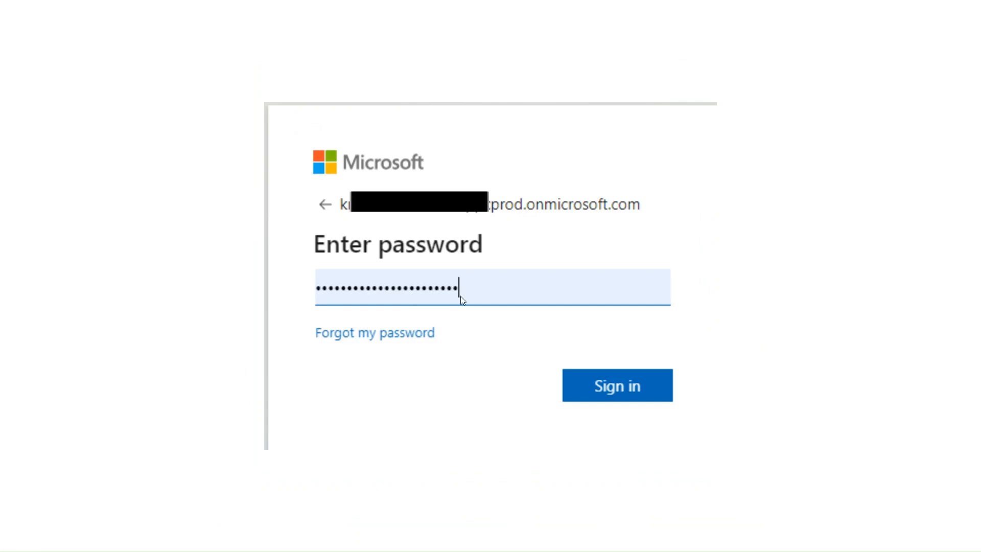
{"action": "left_click", "coordinate": [616, 385]}
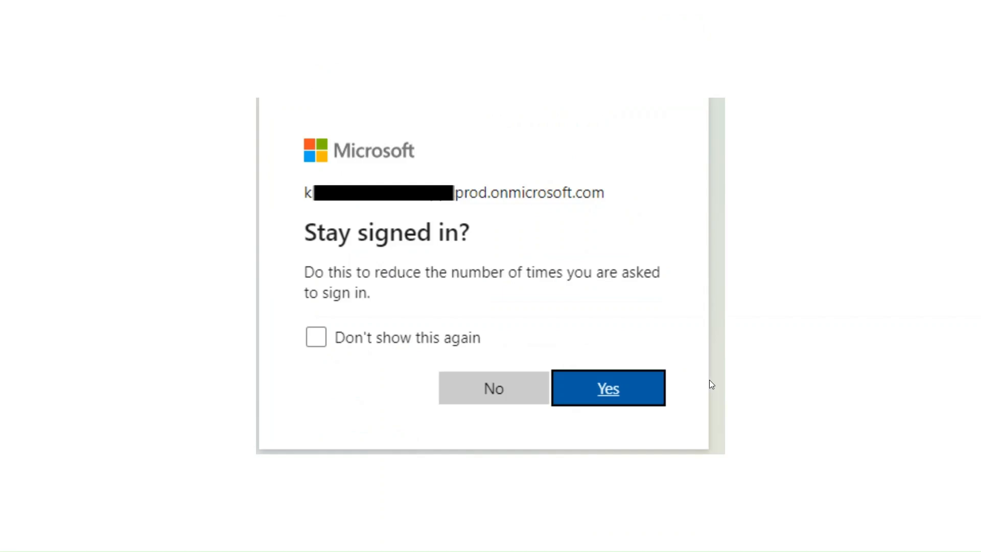
Answer Yes to stay signed in to the Microsoft work account
{"action": "left_click", "coordinate": [607, 387]}
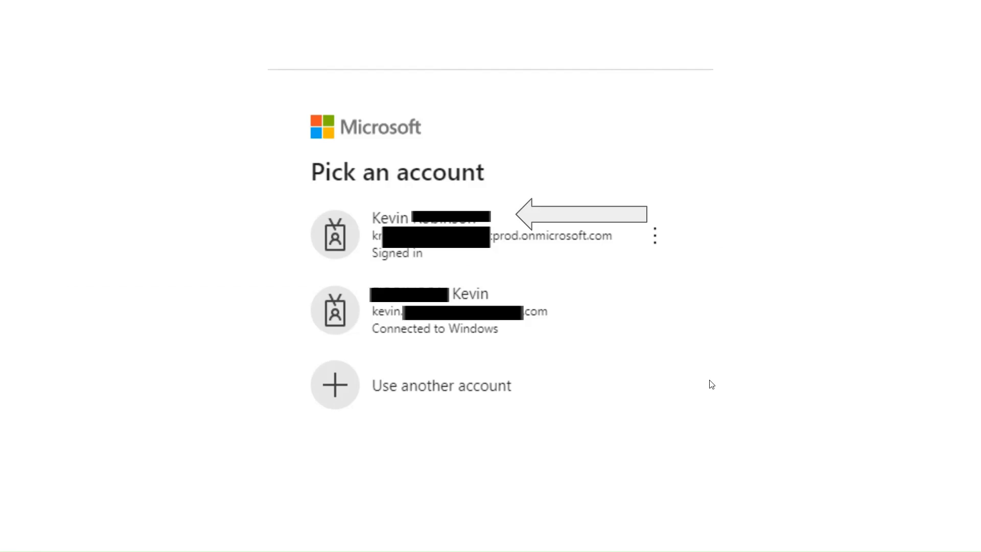
Choose the work account, open Security info, and begin adding a sign-in method
{"action": "left_click", "coordinate": [426, 235]}
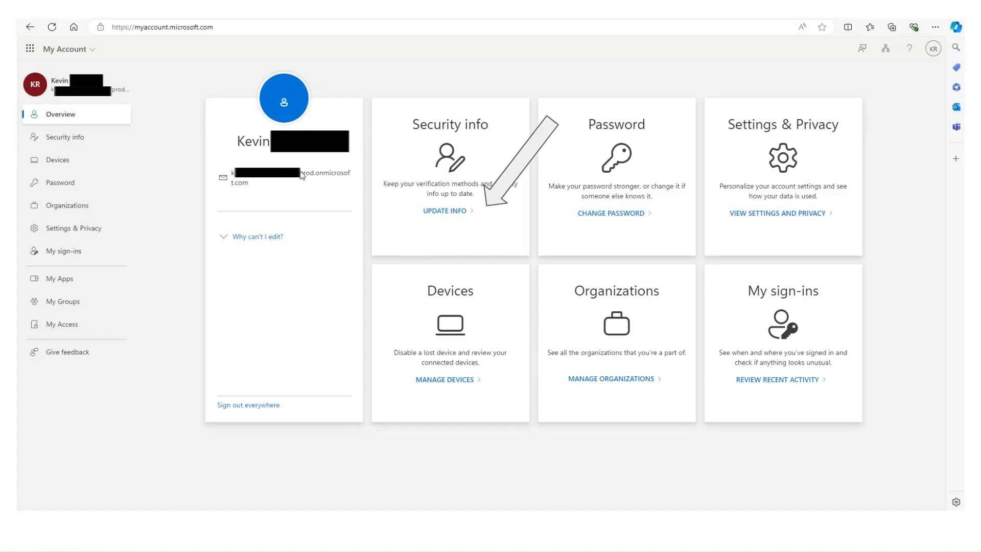
{"action": "mouse_move", "coordinate": [267, 257]}
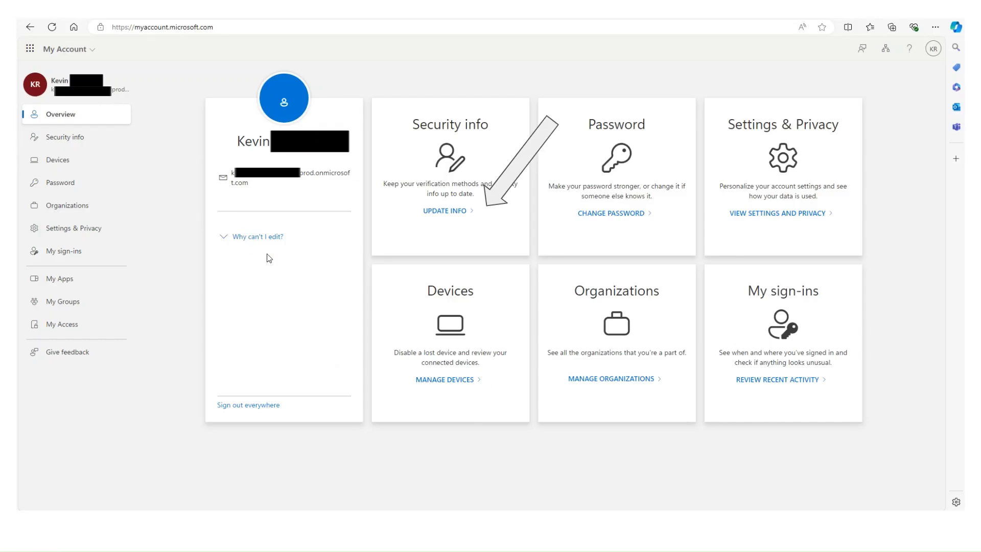
{"action": "mouse_move", "coordinate": [407, 232]}
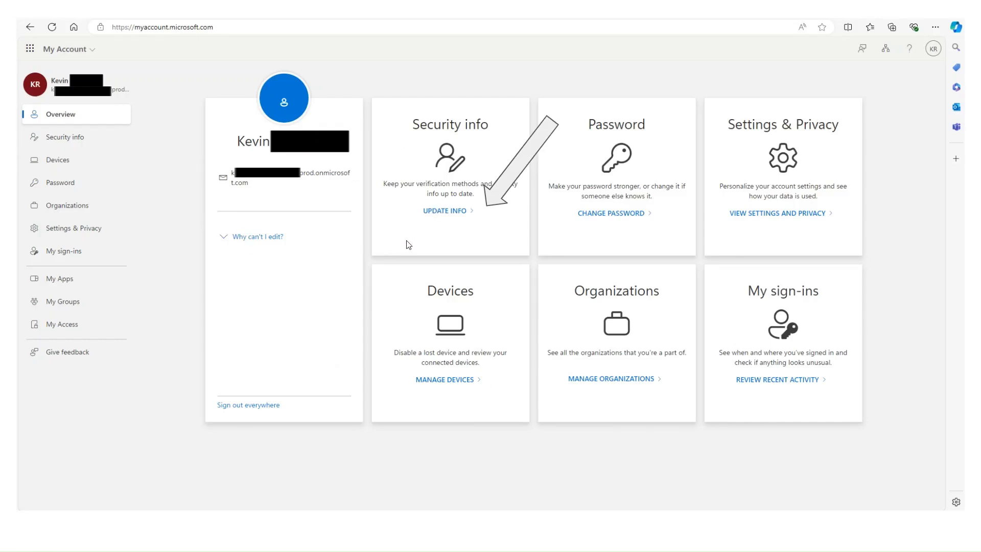
{"action": "left_click", "coordinate": [444, 210]}
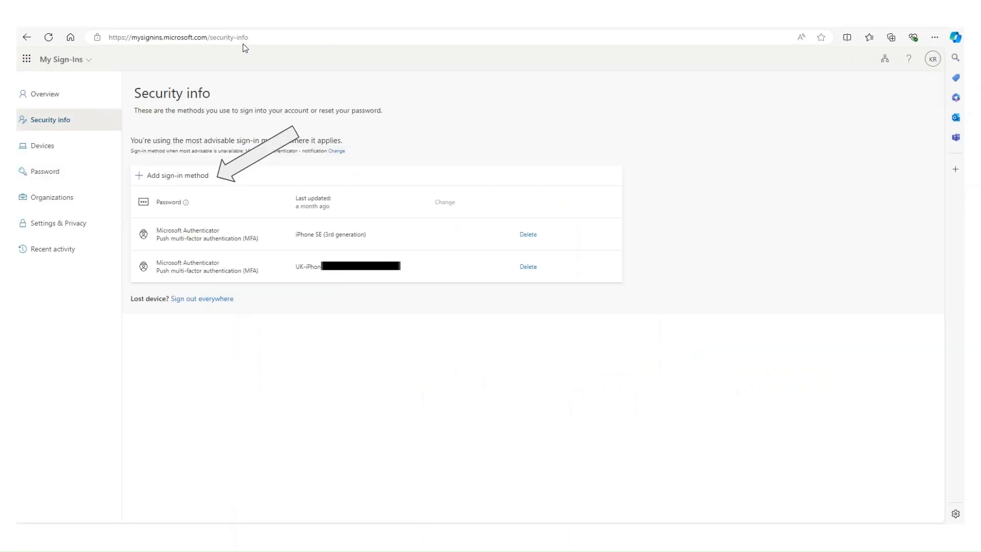
{"action": "mouse_move", "coordinate": [298, 44]}
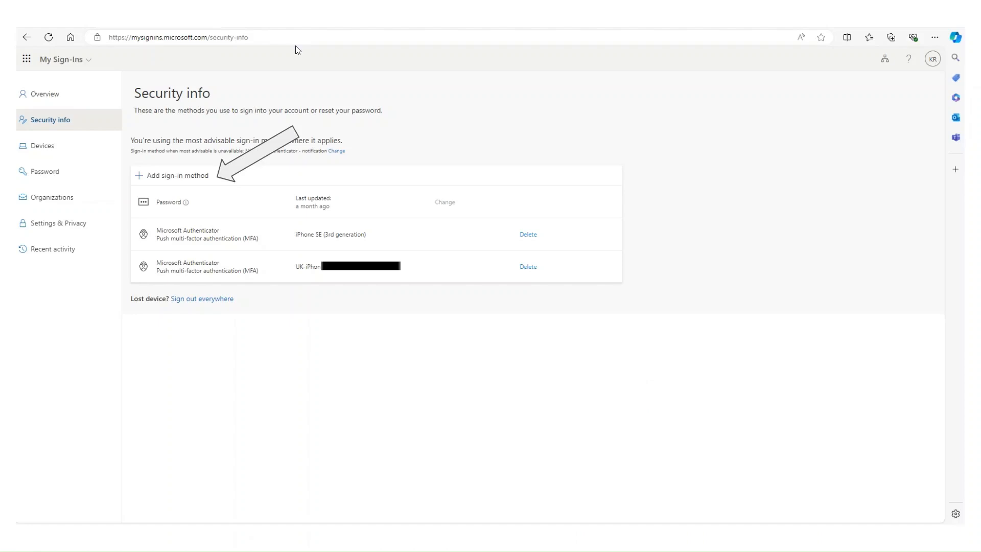
{"action": "mouse_move", "coordinate": [325, 221]}
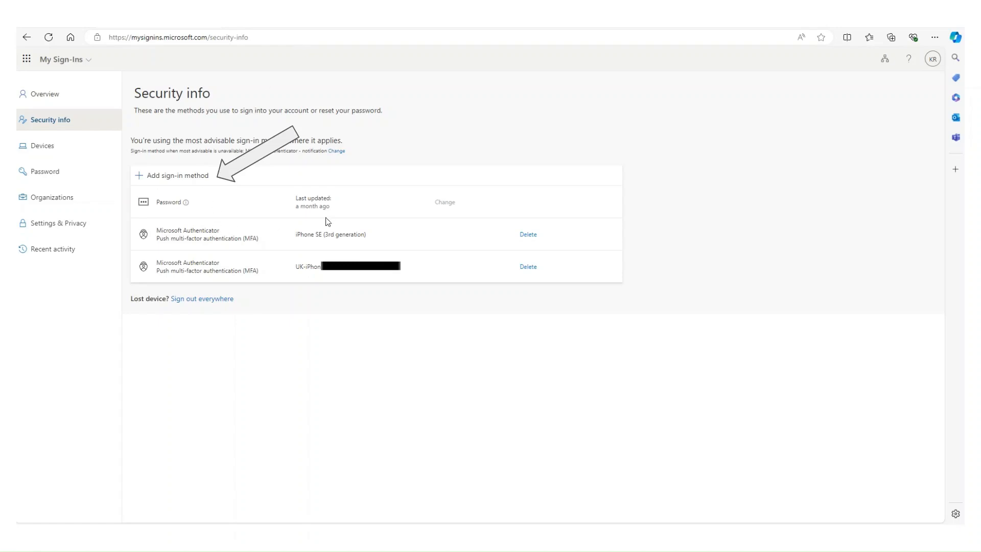
{"action": "mouse_move", "coordinate": [324, 236]}
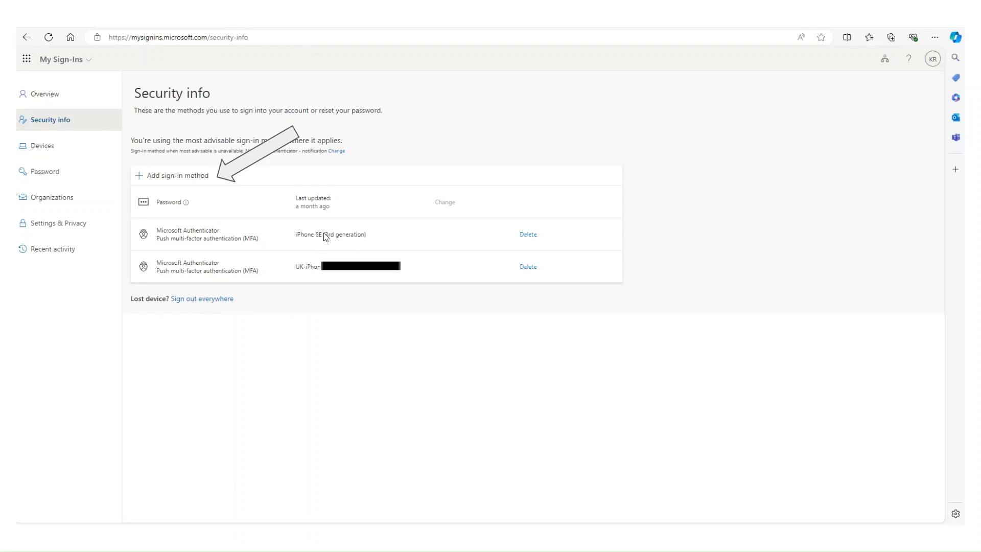
{"action": "mouse_move", "coordinate": [301, 272]}
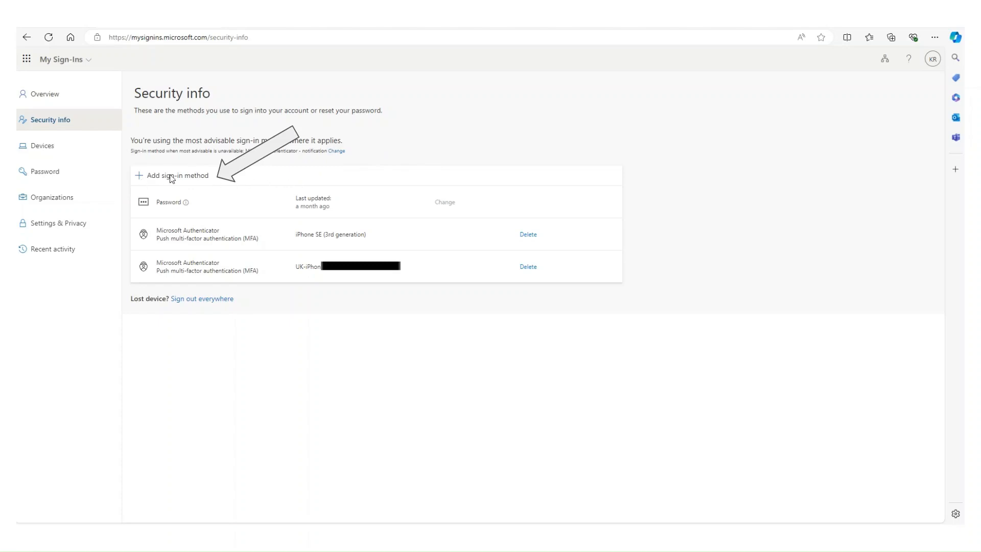
{"action": "left_click", "coordinate": [176, 175]}
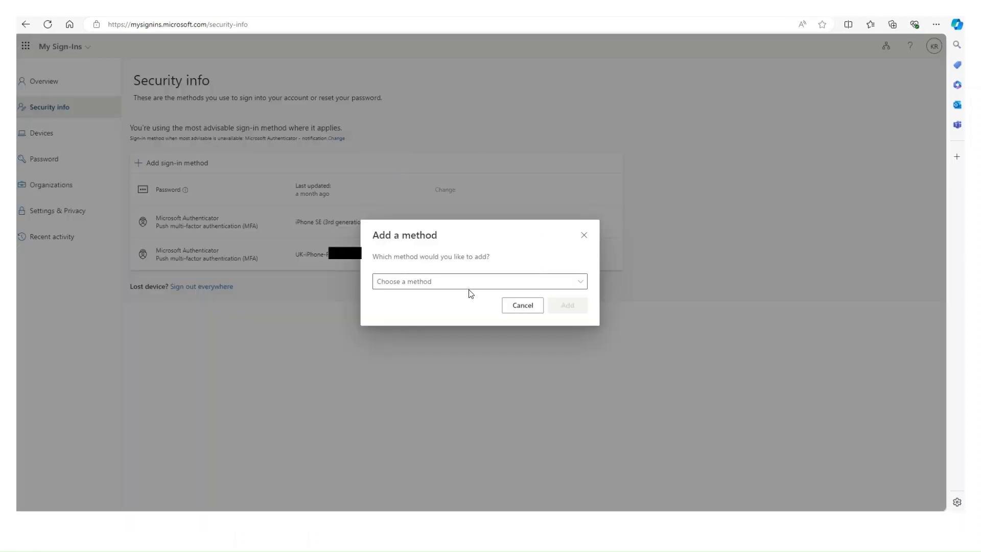
{"action": "mouse_move", "coordinate": [558, 297]}
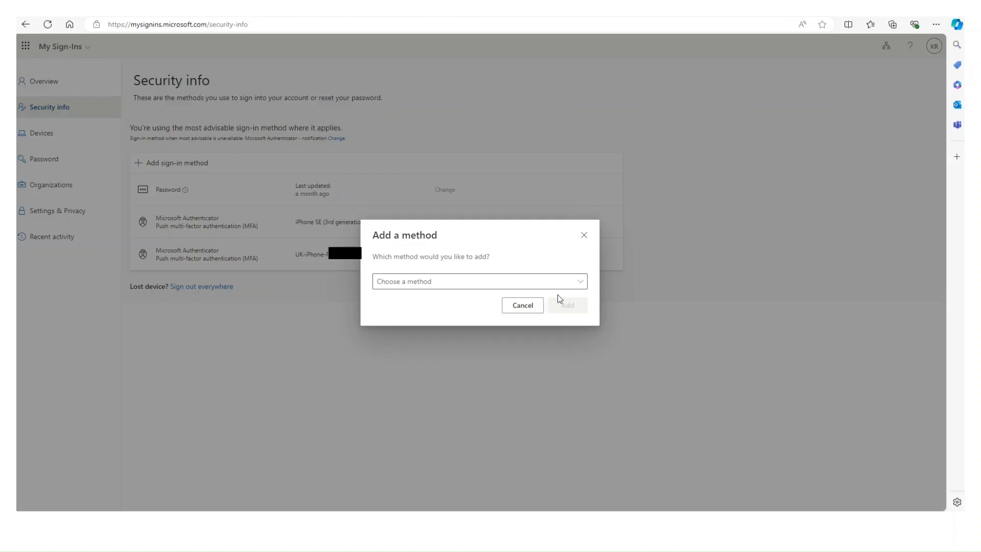
Choose Phone as the new sign-in method and add it
{"action": "left_click", "coordinate": [479, 281]}
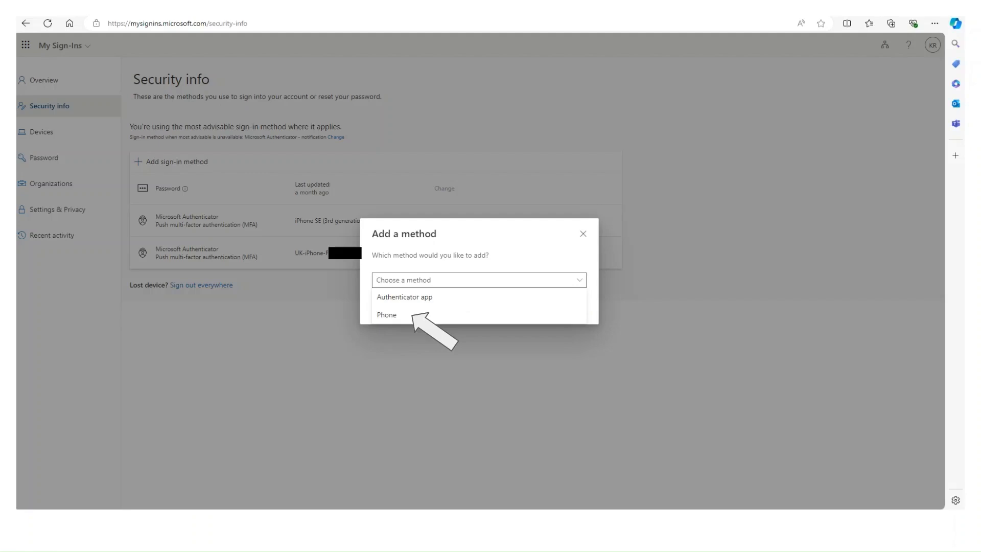
{"action": "mouse_move", "coordinate": [646, 353]}
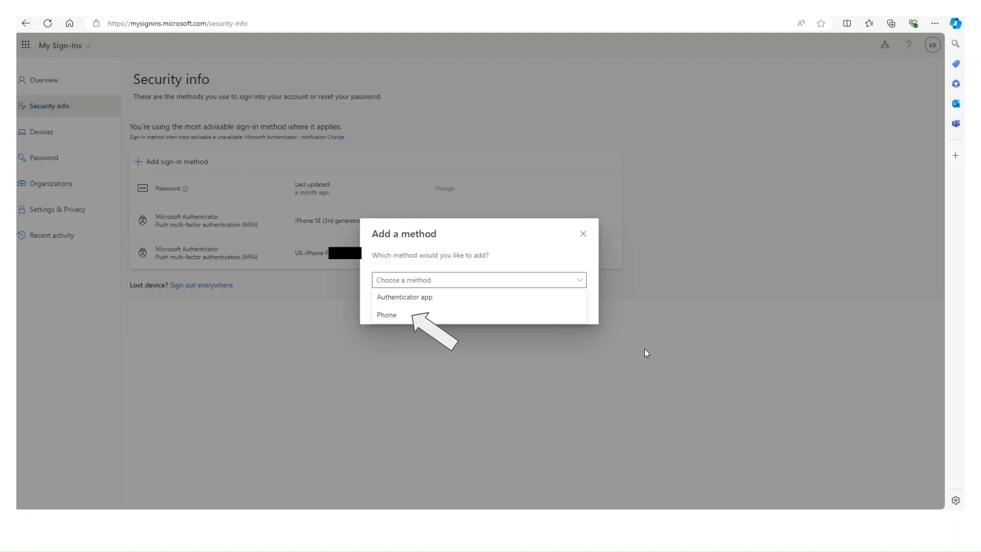
{"action": "left_click", "coordinate": [386, 315]}
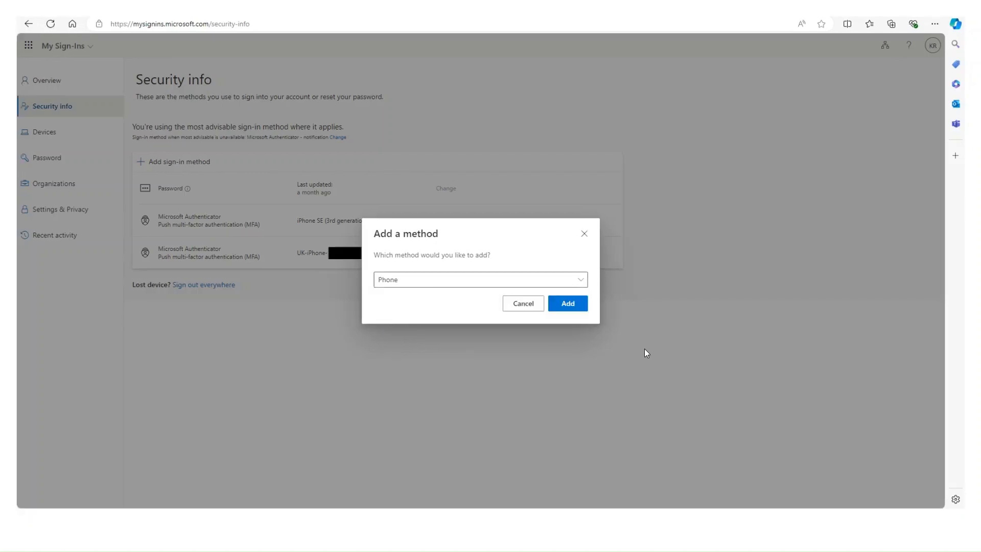
{"action": "mouse_move", "coordinate": [604, 321]}
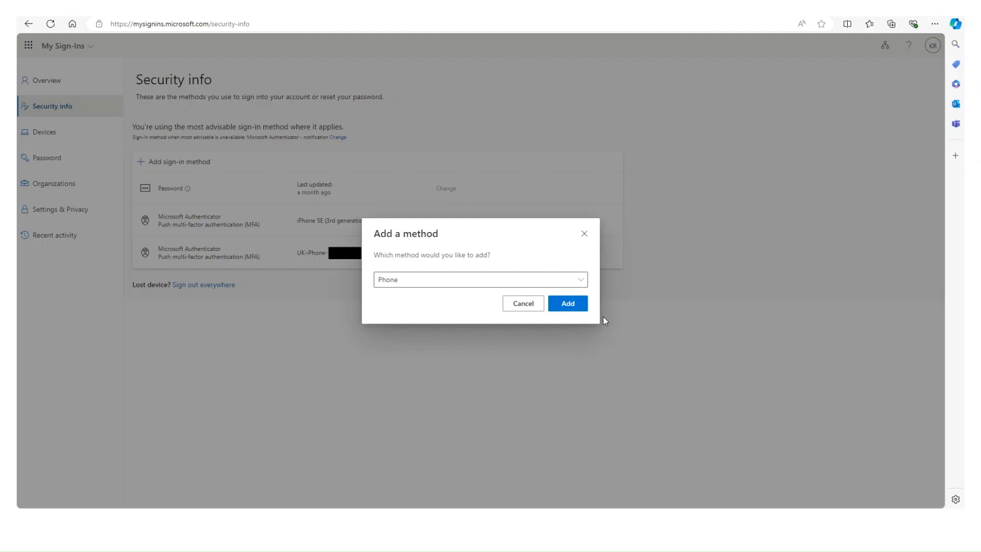
{"action": "left_click", "coordinate": [566, 302]}
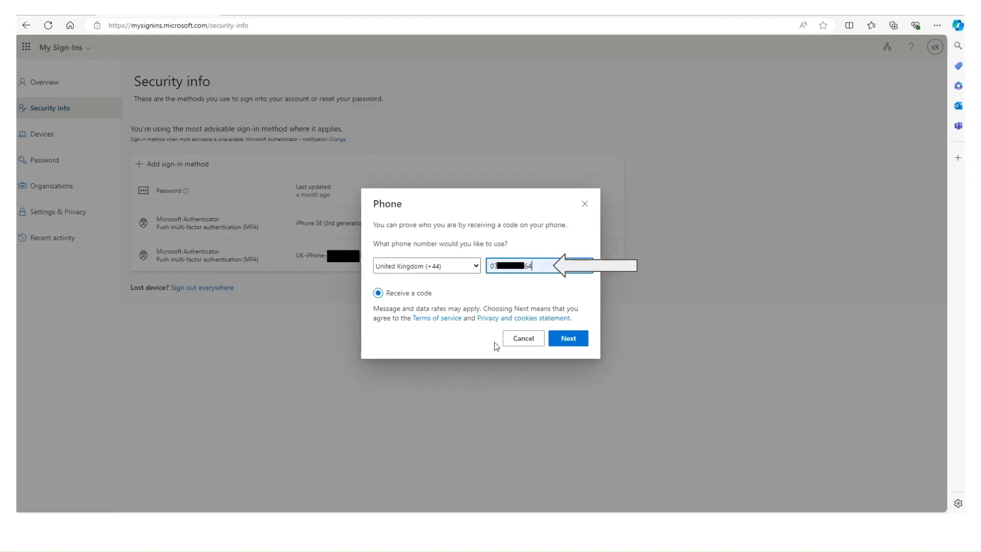
{"action": "mouse_move", "coordinate": [459, 353]}
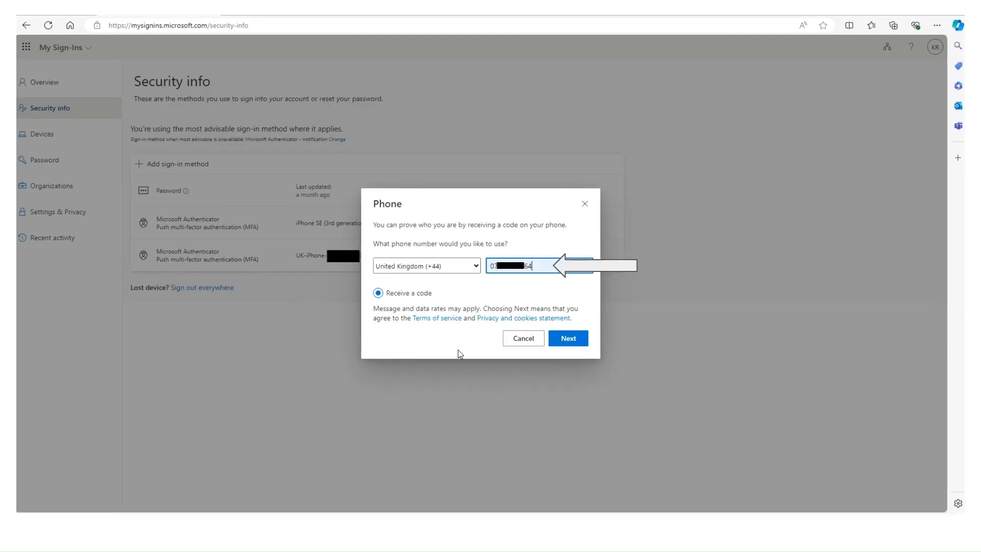
{"action": "mouse_move", "coordinate": [499, 271]}
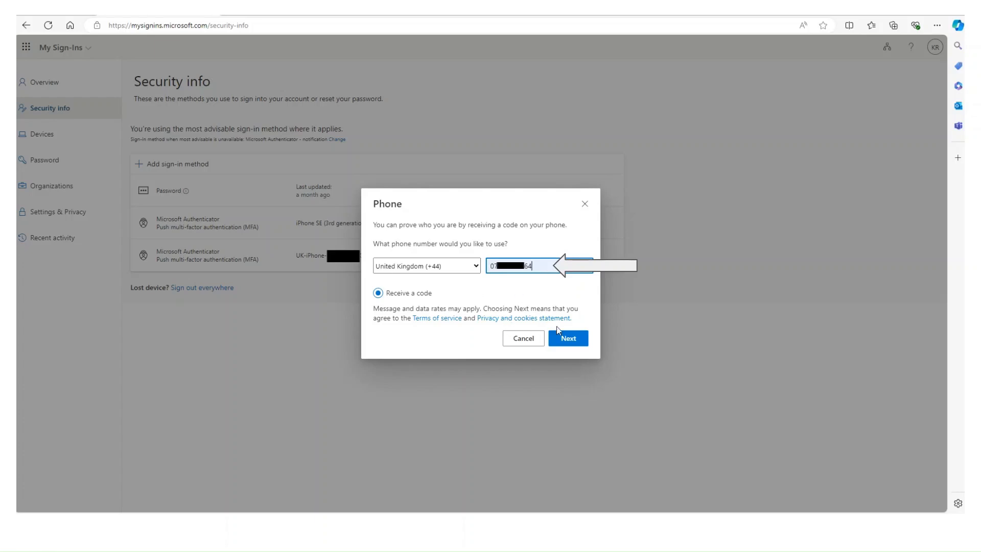
{"action": "left_click", "coordinate": [567, 338]}
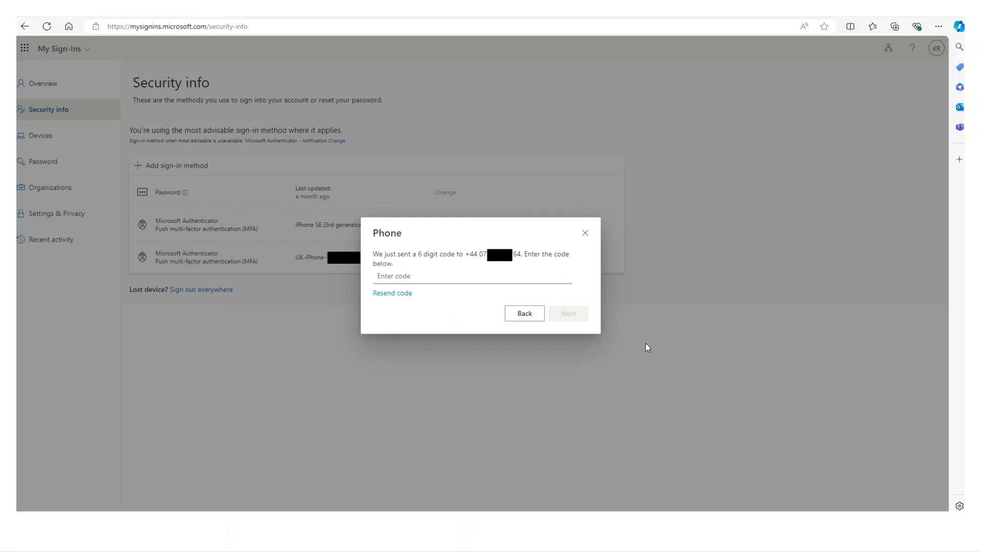
{"action": "mouse_move", "coordinate": [520, 258]}
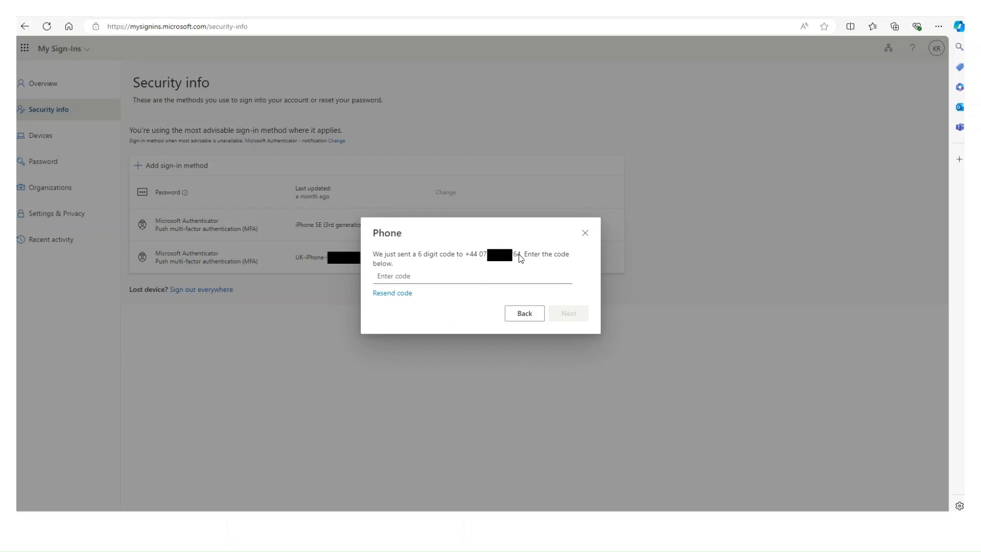
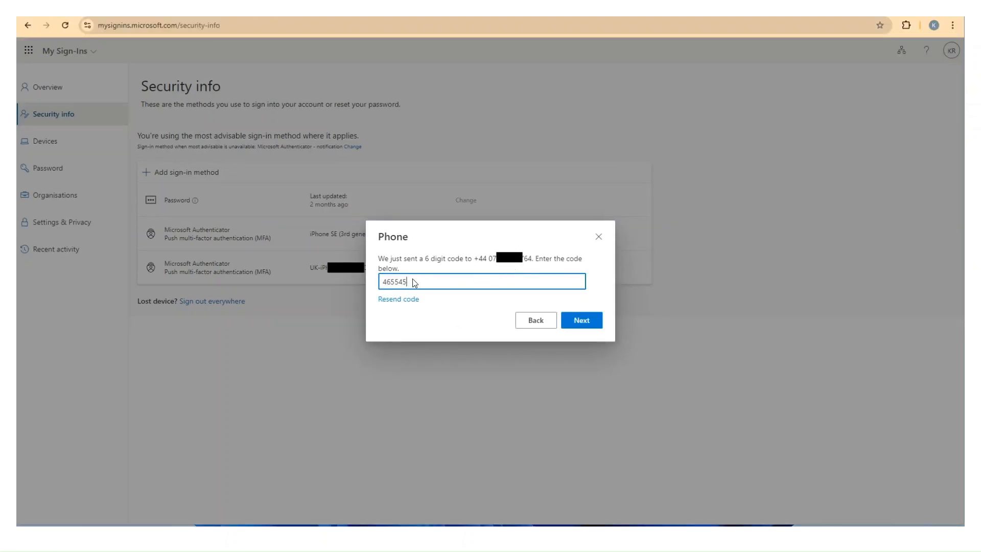
{"action": "mouse_move", "coordinate": [535, 354]}
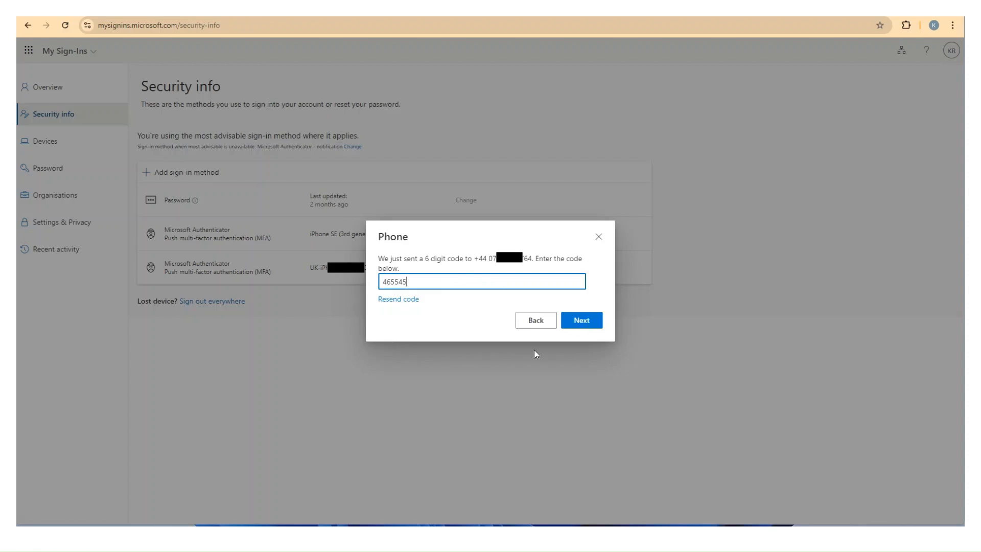
Submit the verification code to register the phone as a sign-in method
{"action": "left_click", "coordinate": [580, 320]}
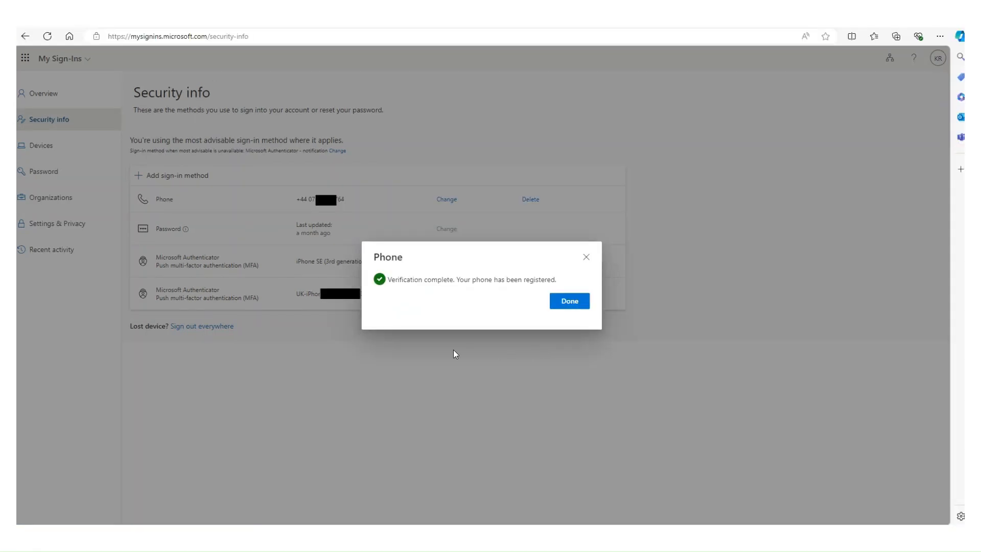
{"action": "mouse_move", "coordinate": [535, 286]}
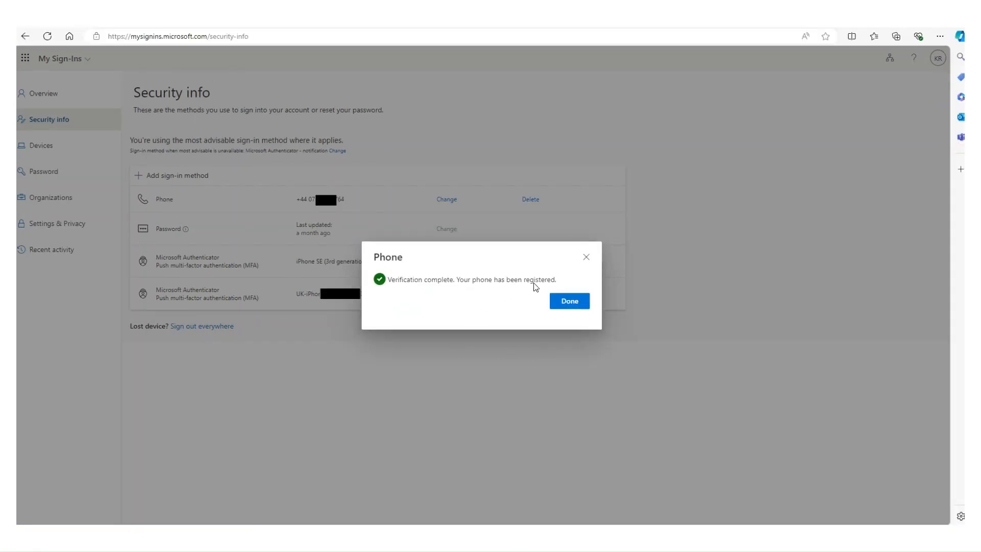
{"action": "mouse_move", "coordinate": [369, 202]}
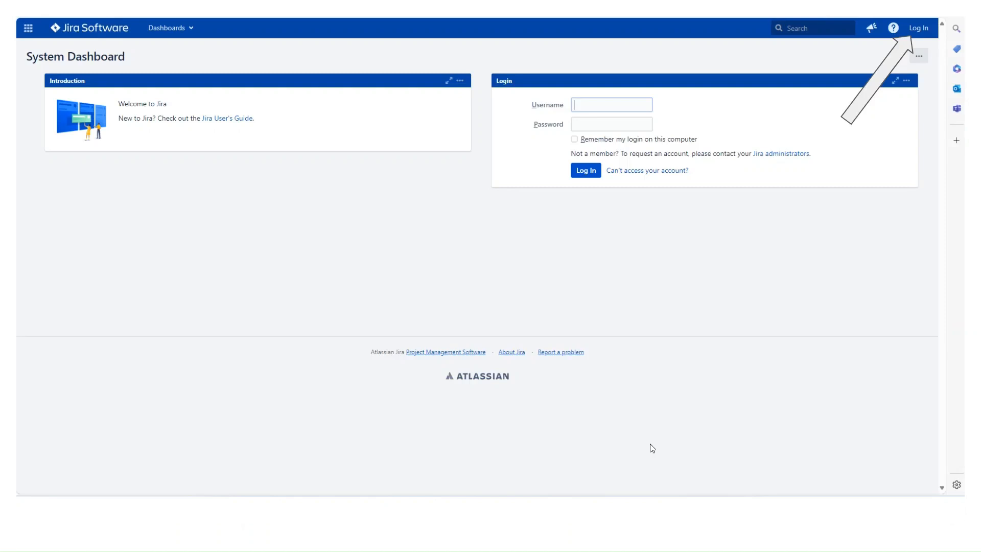
Log in to Jira again, choosing the AzureAD option
{"action": "left_click", "coordinate": [917, 27]}
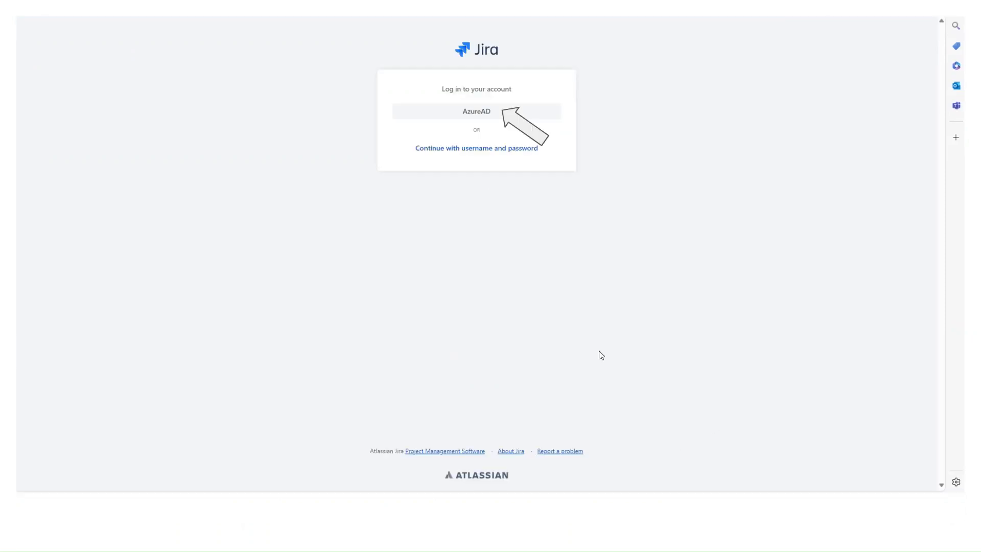
{"action": "left_click", "coordinate": [476, 112]}
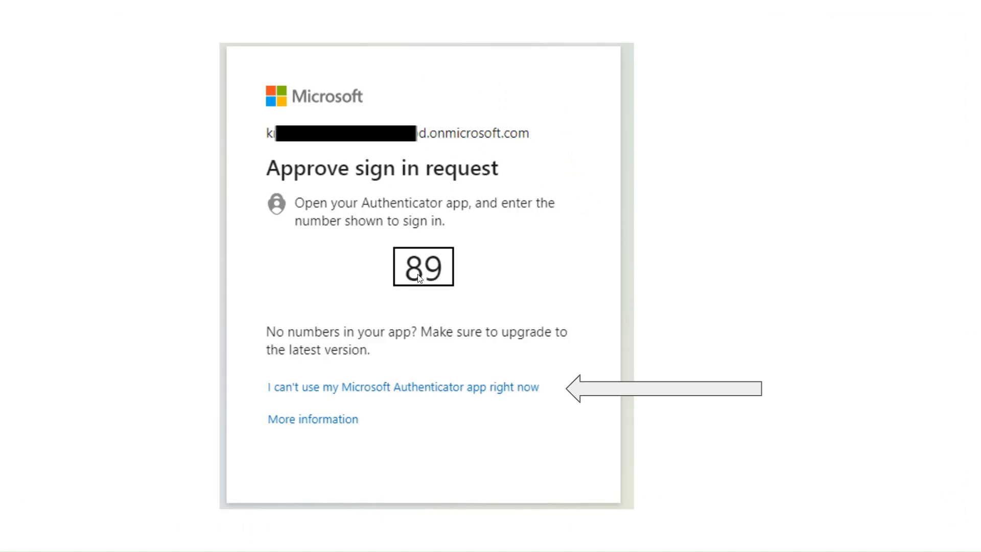
{"action": "mouse_move", "coordinate": [430, 272]}
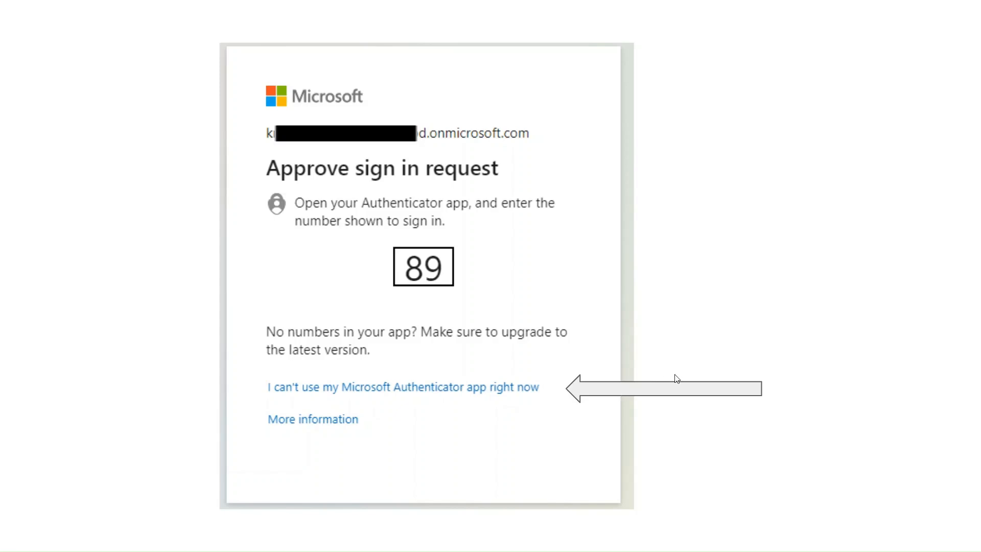
{"action": "mouse_move", "coordinate": [511, 487]}
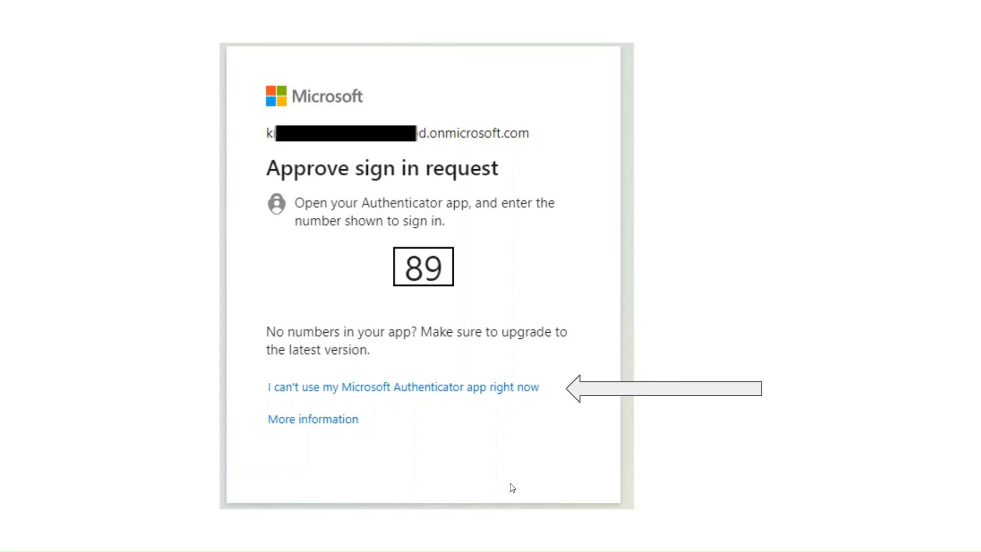
{"action": "left_click", "coordinate": [401, 387]}
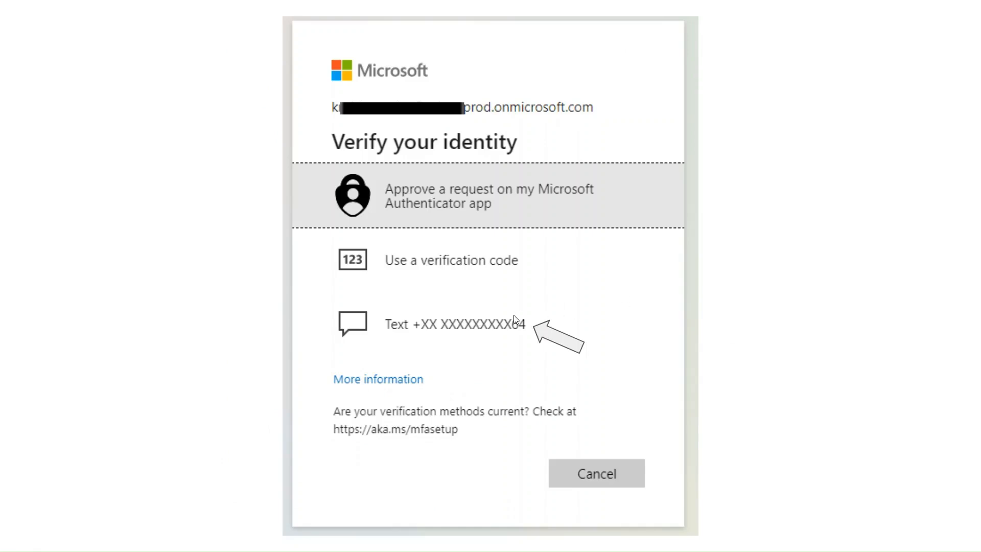
{"action": "mouse_move", "coordinate": [409, 327]}
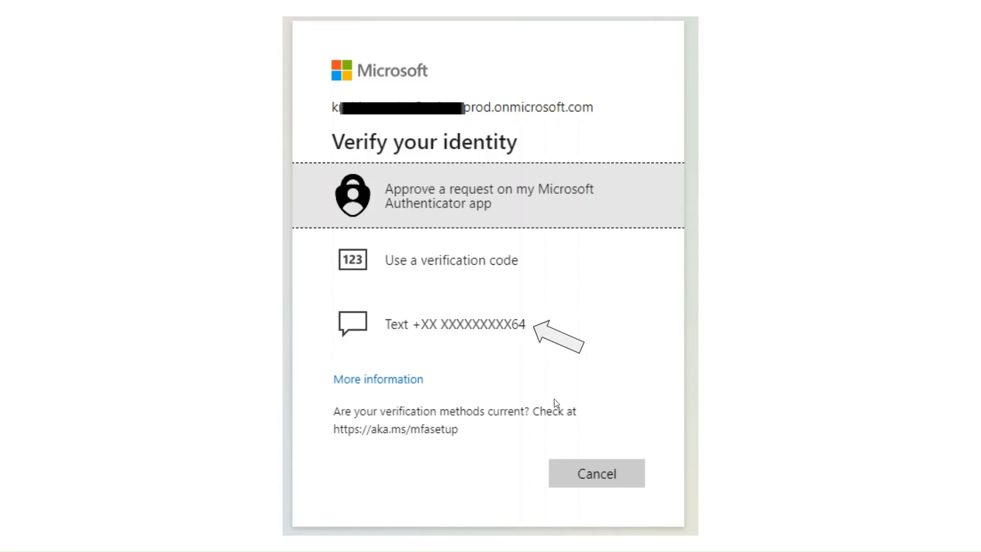
{"action": "left_click", "coordinate": [454, 324]}
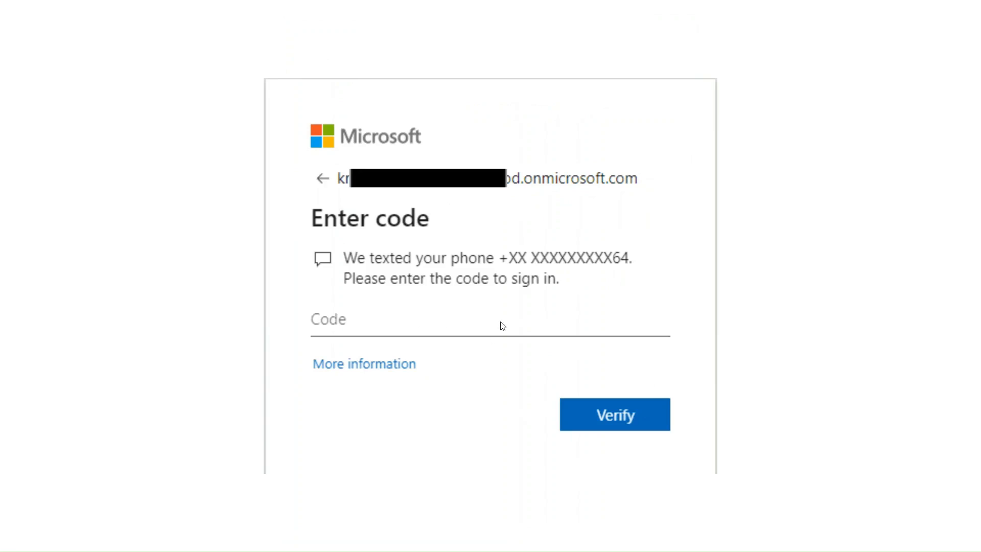
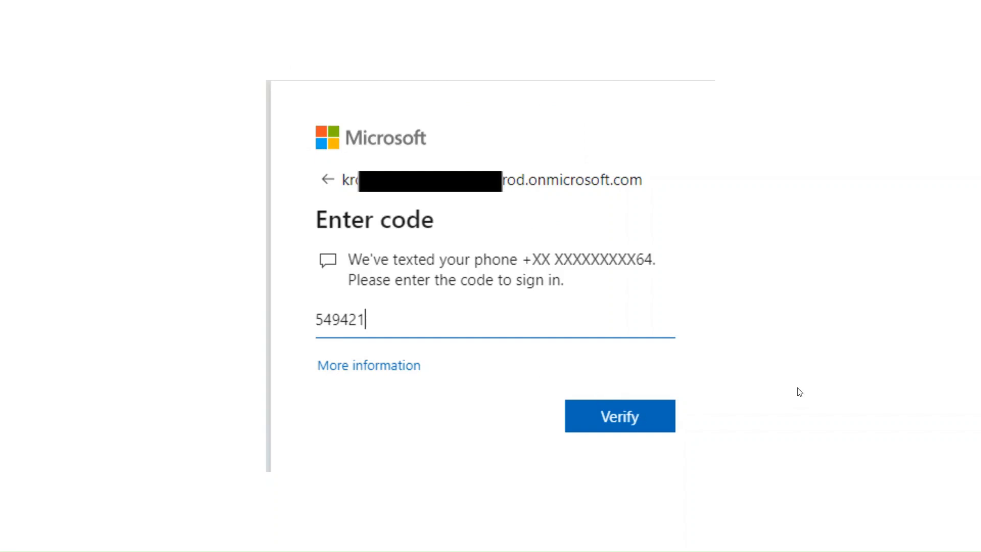
{"action": "left_click", "coordinate": [619, 416]}
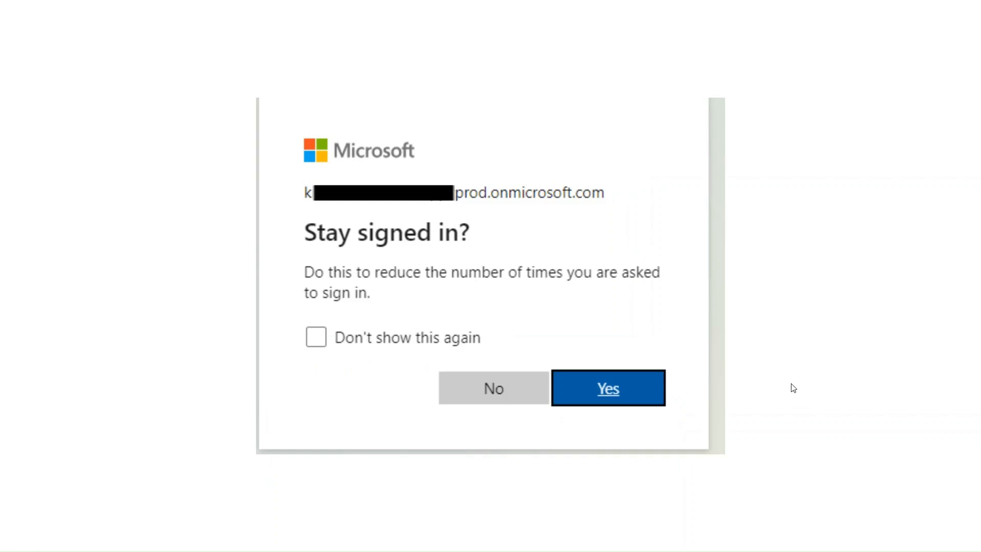
{"action": "mouse_move", "coordinate": [785, 368]}
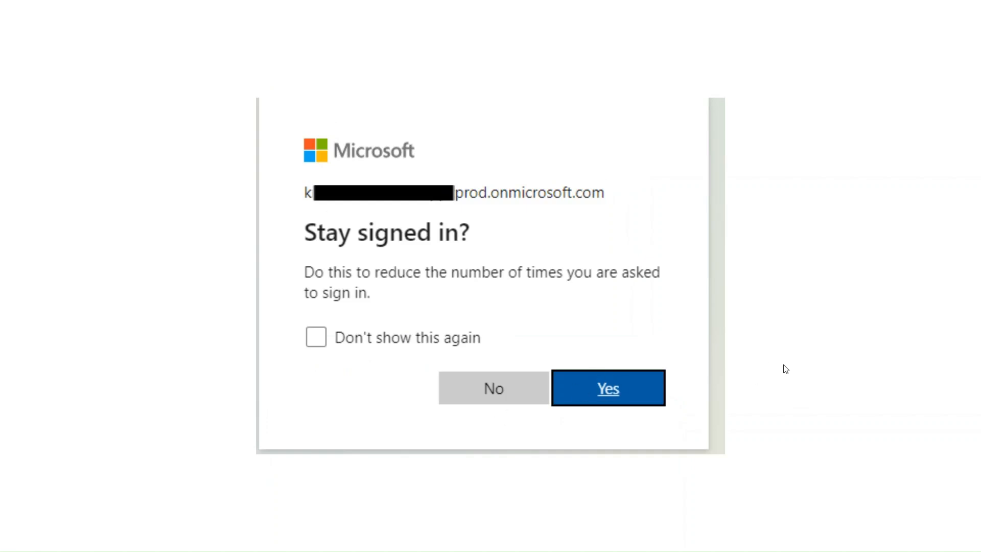
{"action": "mouse_move", "coordinate": [803, 373]}
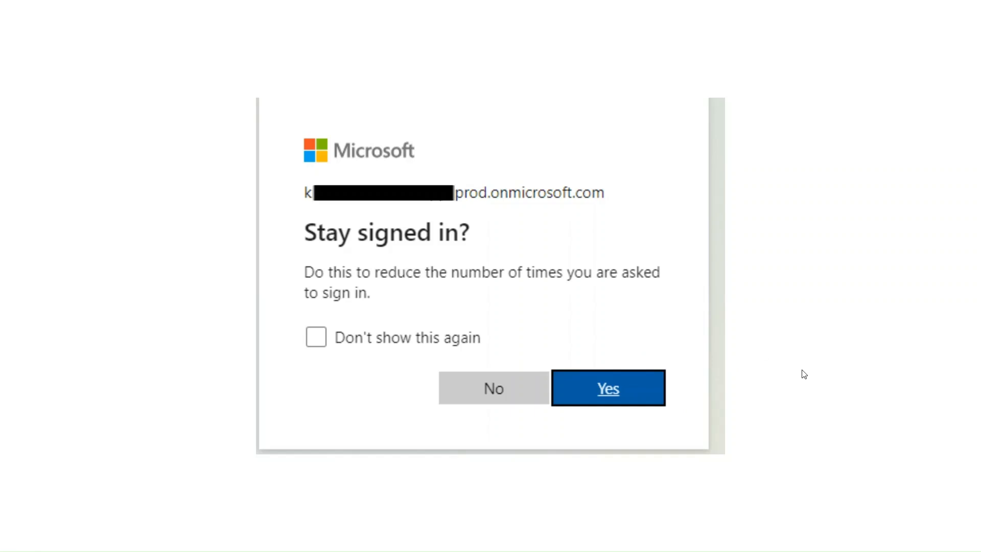
Answer Yes to stay signed in and land on the Jira System Dashboard
{"action": "left_click", "coordinate": [607, 388]}
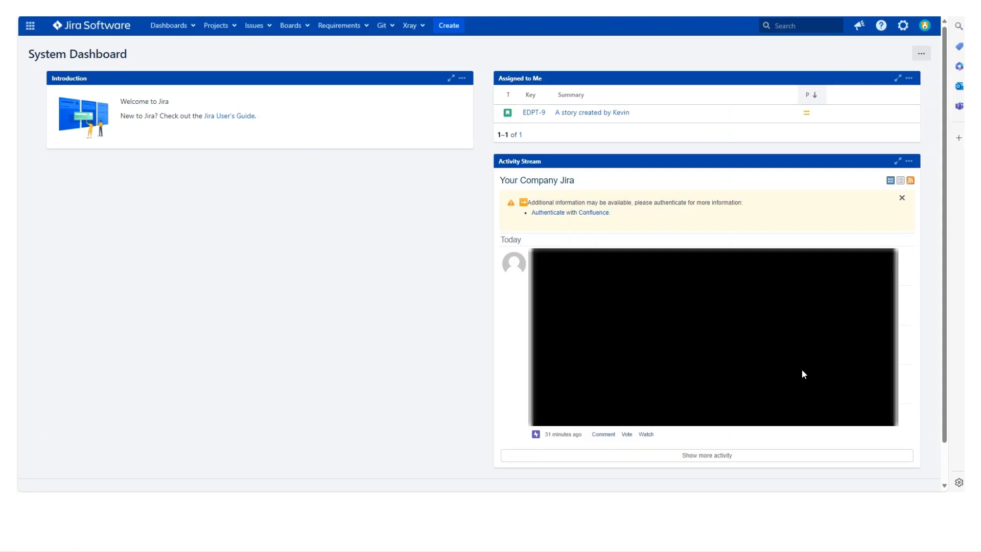
{"action": "mouse_move", "coordinate": [781, 387]}
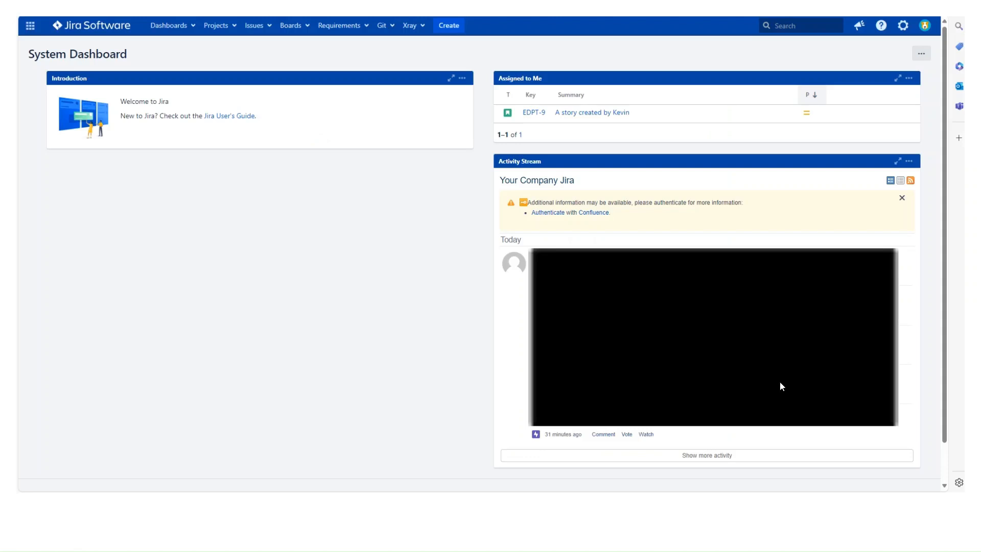